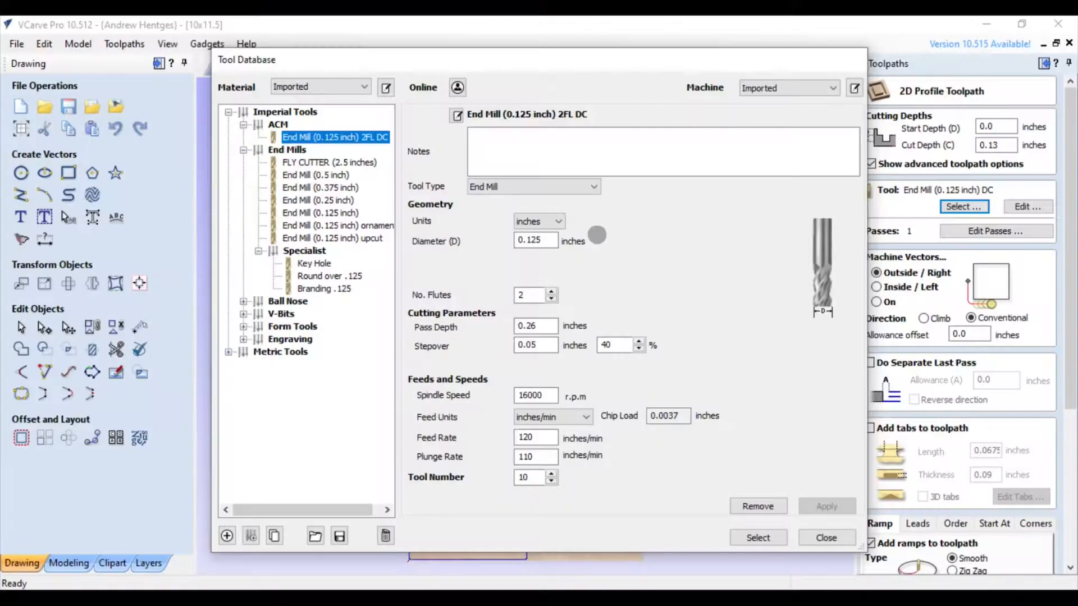
mouse_move(596, 235)
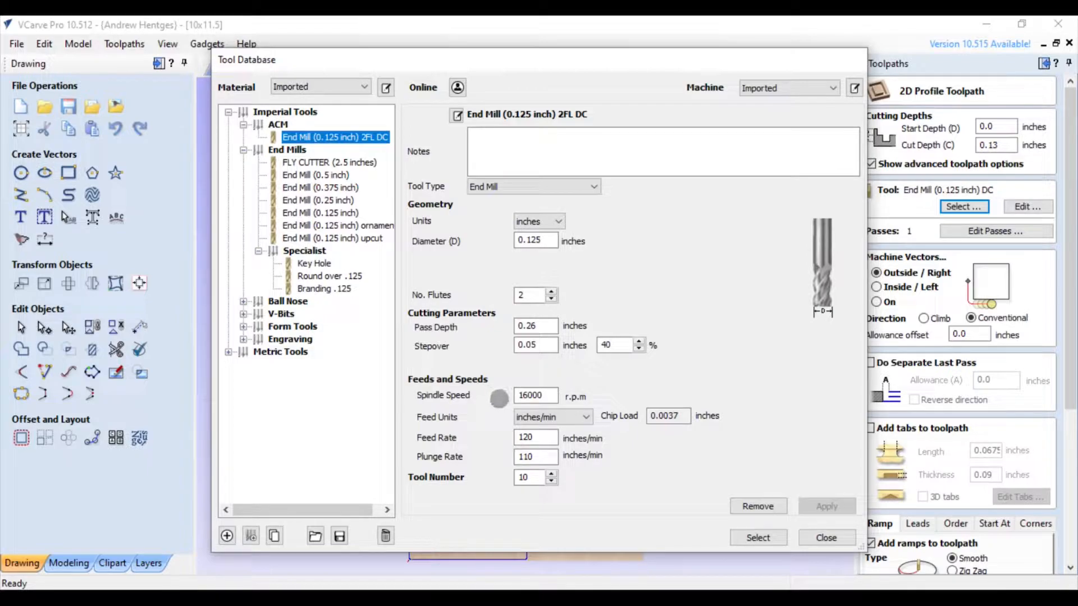
mouse_move(497, 437)
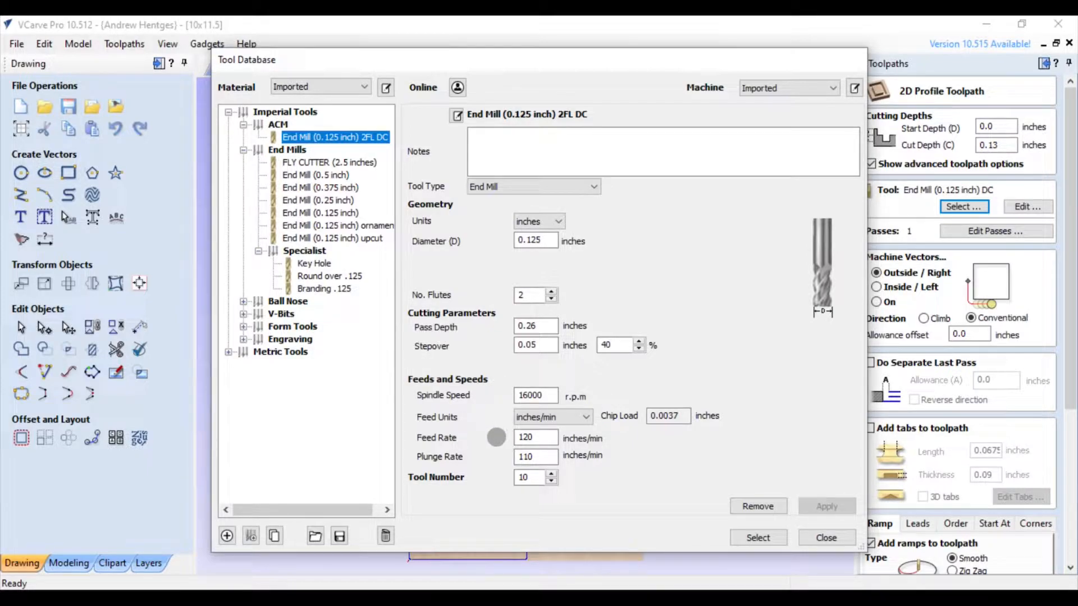